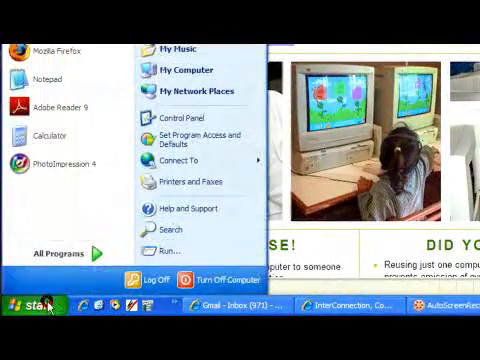
{"action": "mouse_move", "coordinate": [192, 68]}
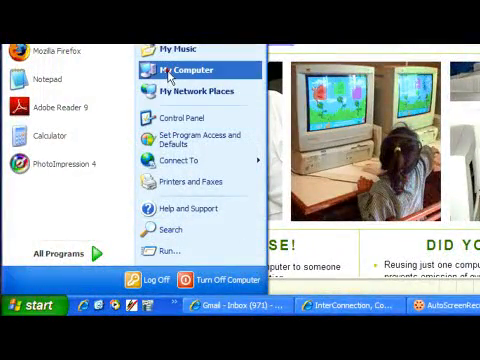
Step: Browse the computer's drives and shared folders via My Computer
{"action": "left_click", "coordinate": [184, 68]}
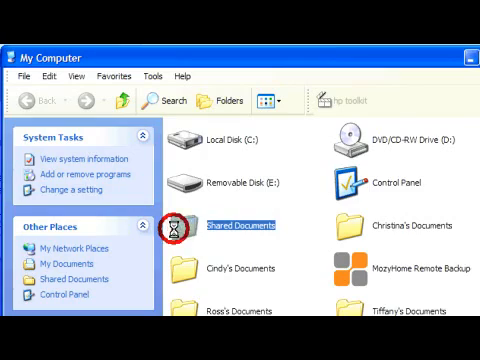
Step: Copy Shopping List.doc from the Shared Documents folder
{"action": "double_click", "coordinate": [228, 222]}
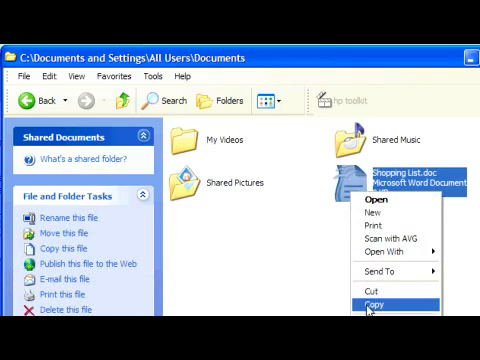
{"action": "left_click", "coordinate": [376, 300]}
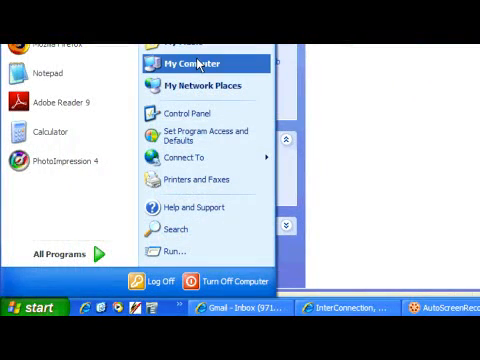
Step: Navigate from My Computer into Removable Disk (E:) and its Test folder
{"action": "left_click", "coordinate": [196, 62]}
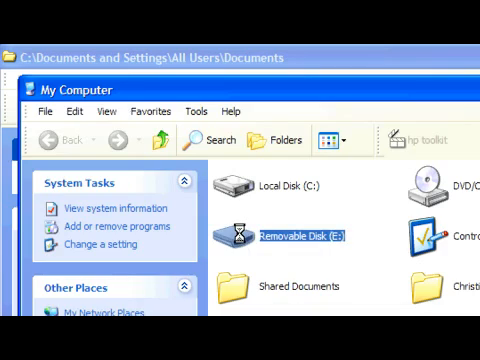
{"action": "double_click", "coordinate": [296, 238]}
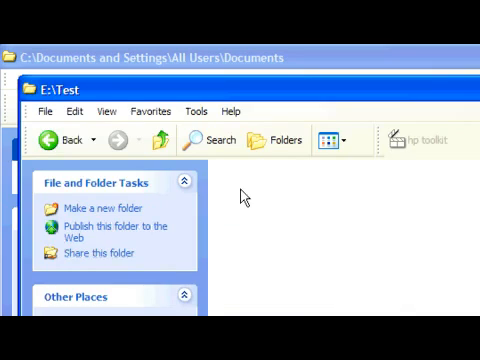